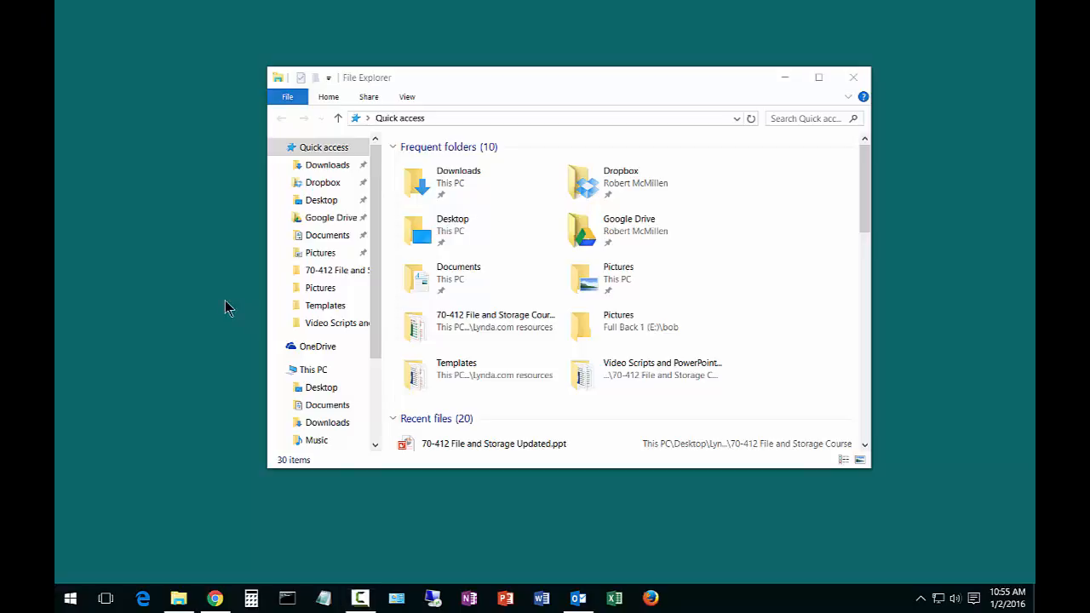
mouse_move(211, 324)
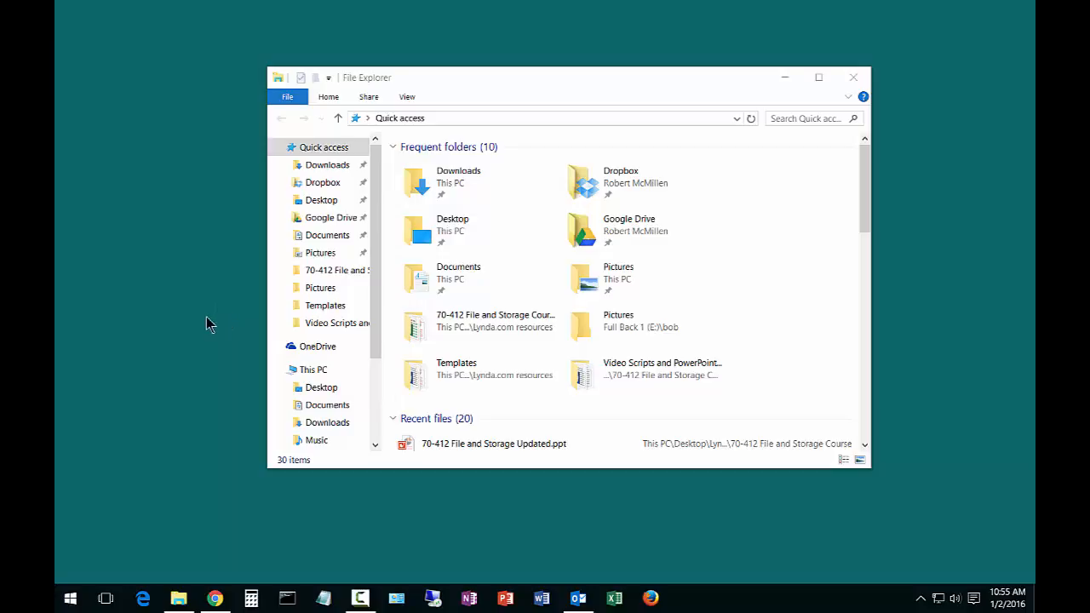
Step: Select This PC in the navigation pane and bring up its shortcut menu
click(313, 369)
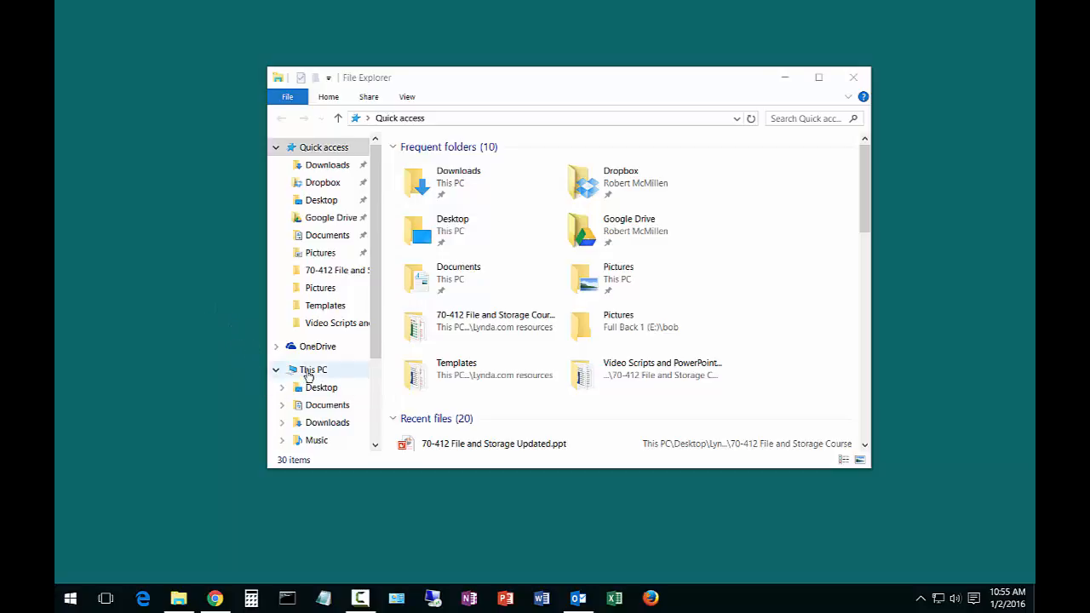
right_click(313, 367)
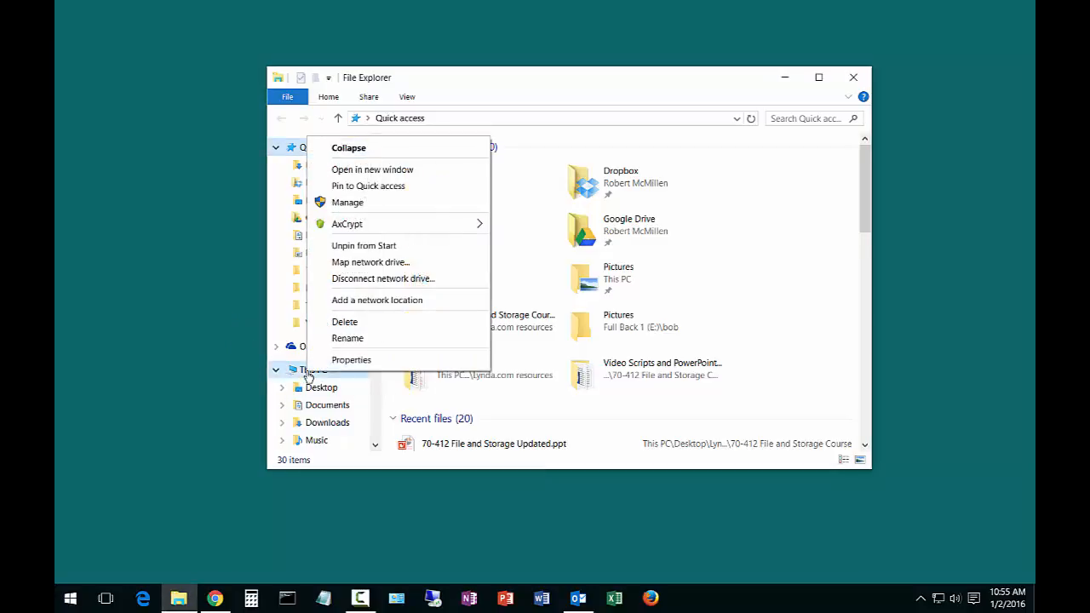
mouse_move(351, 359)
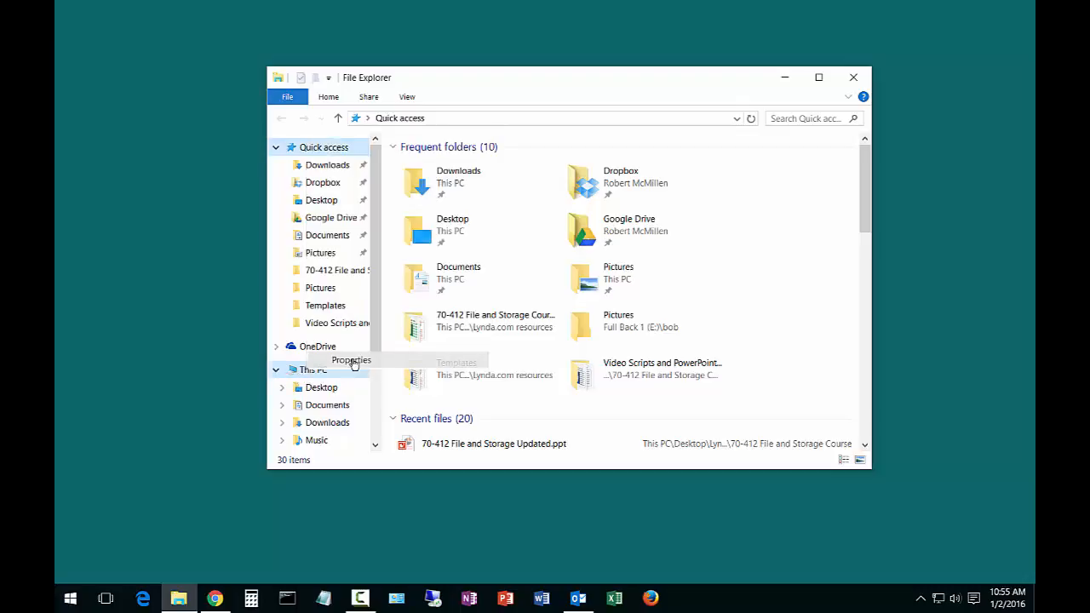
Step: Choose Properties to show the System window with Windows 10 Enterprise activation details
click(351, 359)
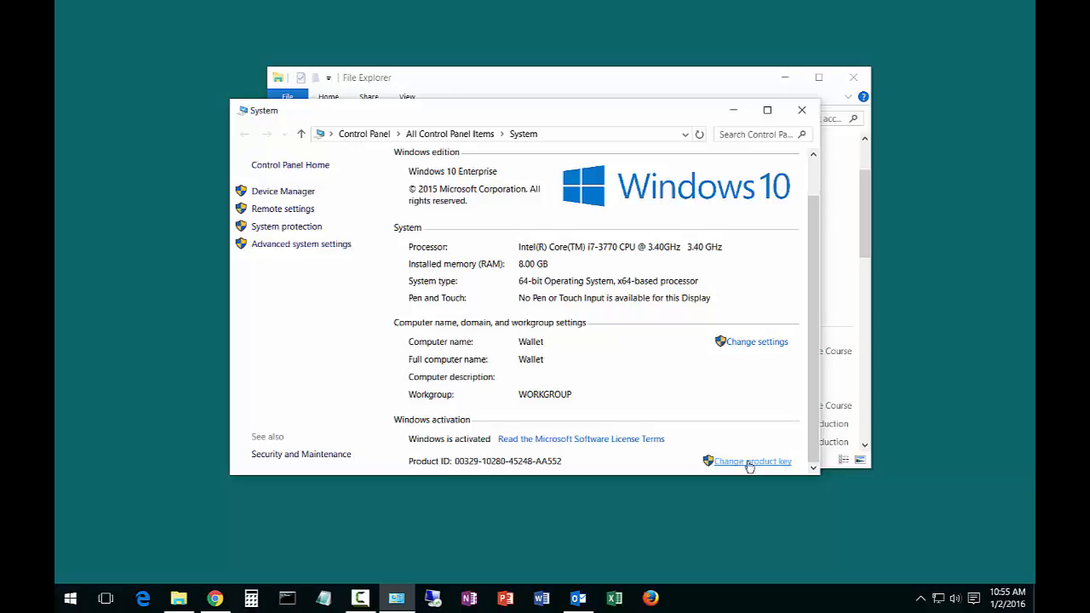
mouse_move(748, 467)
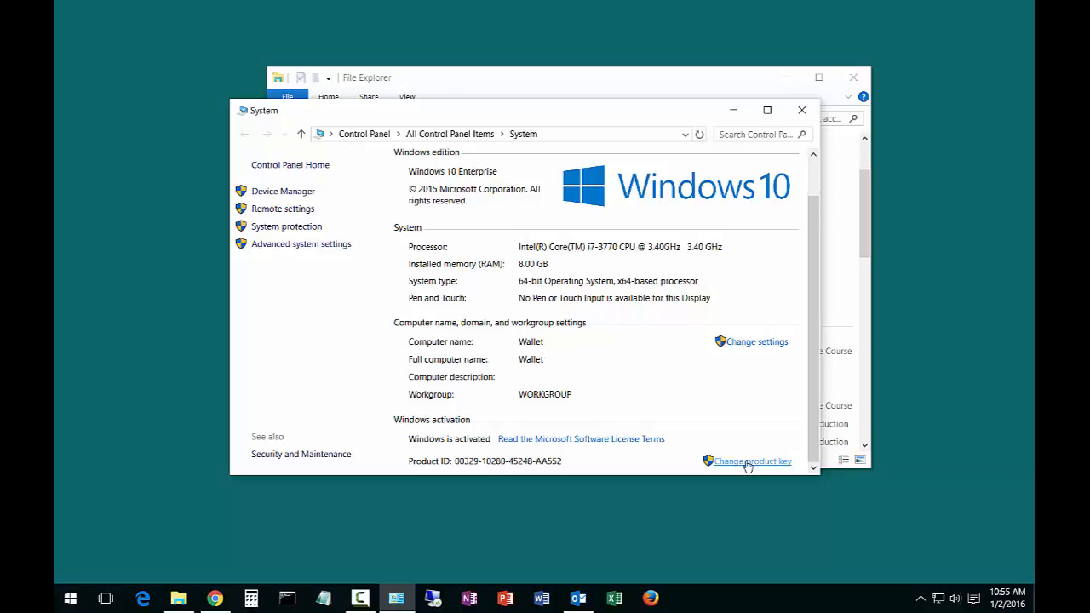
mouse_move(412, 433)
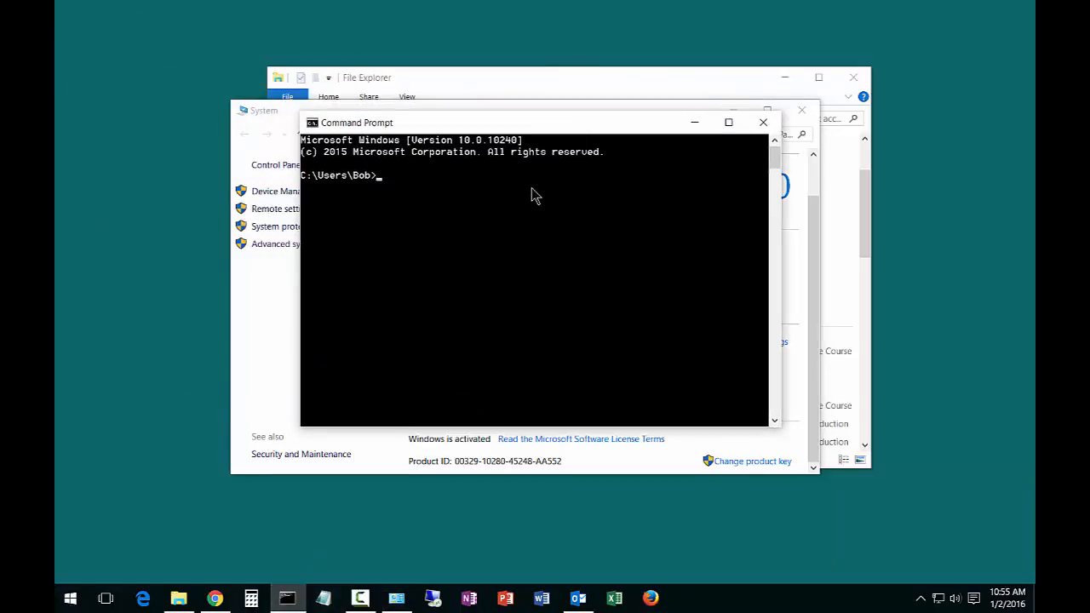
Step: Run slui 3, cancel the product key prompt without a key, then start slui 4 phone activation
text(s)
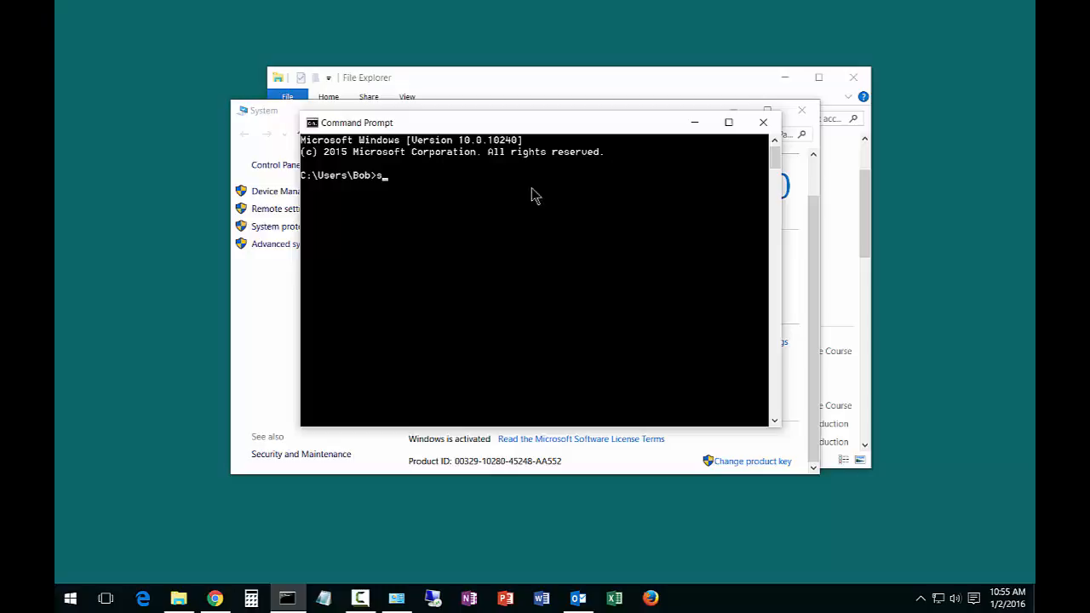
text(lui)
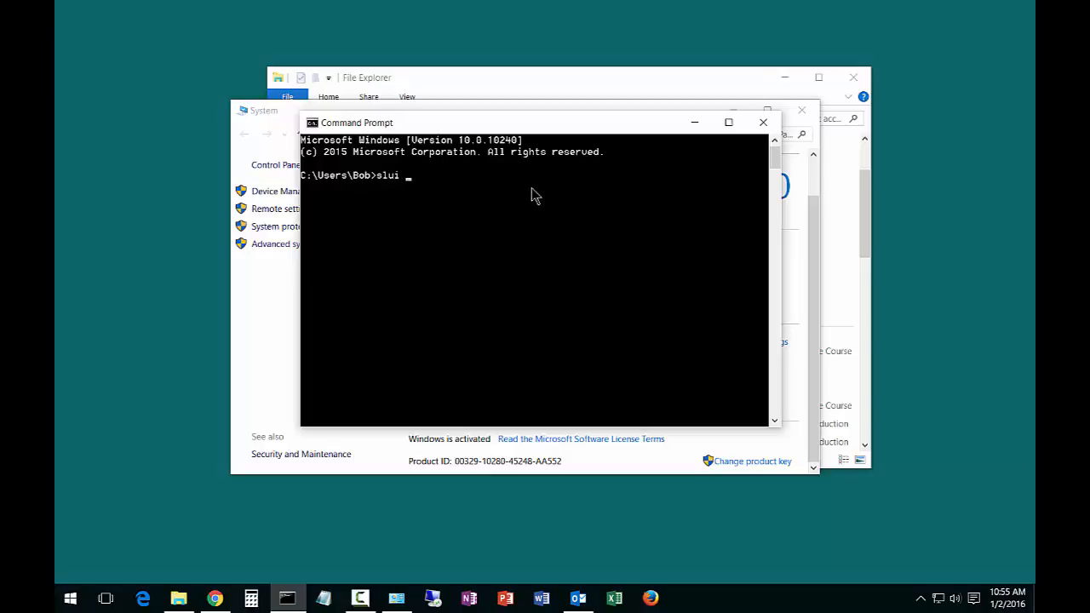
text(3)
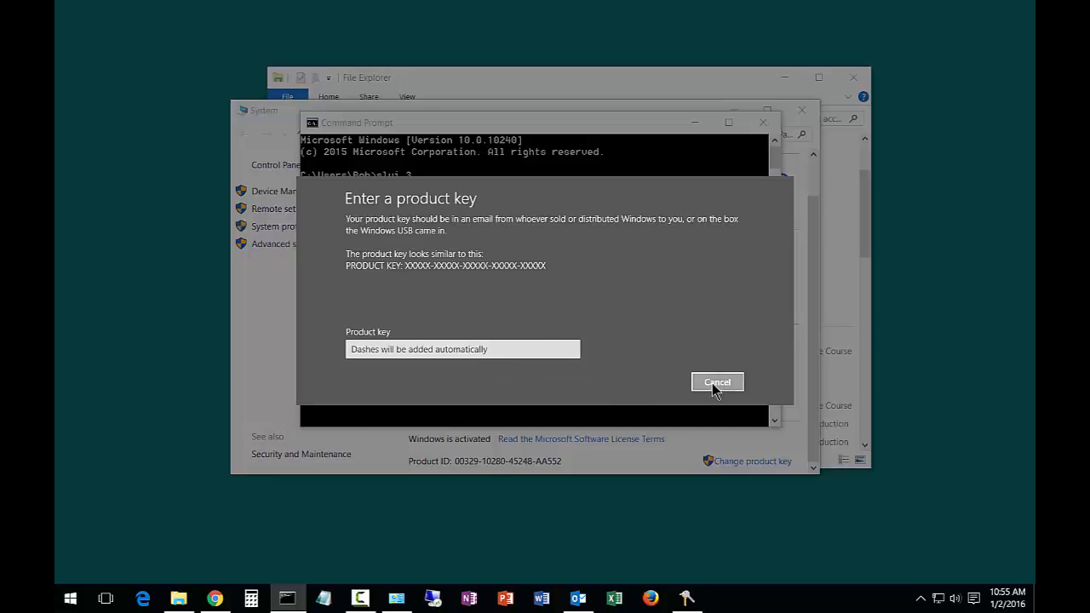
click(717, 381)
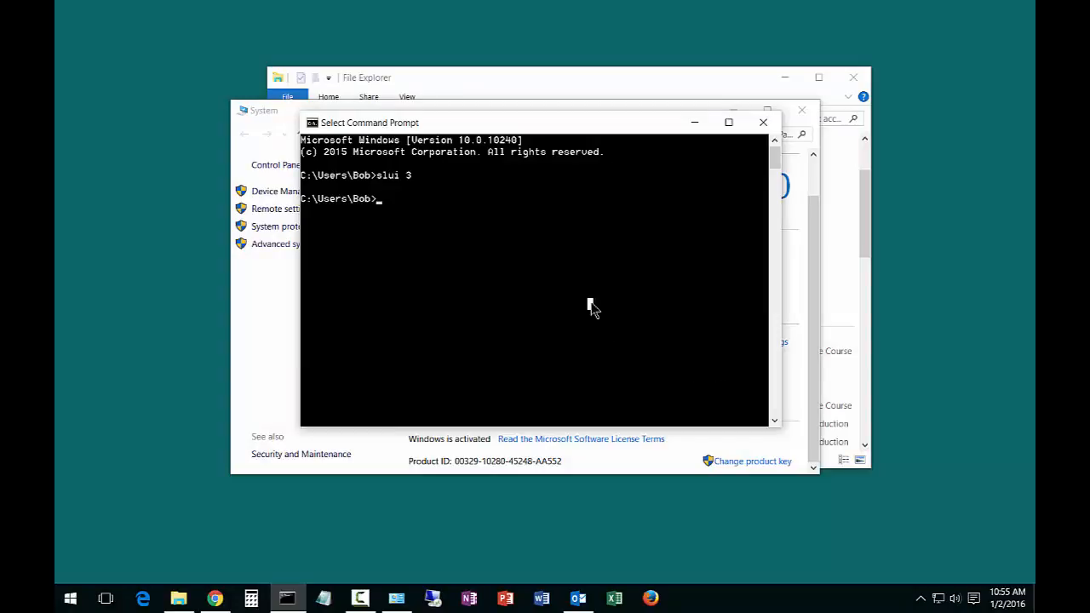
text(slui)
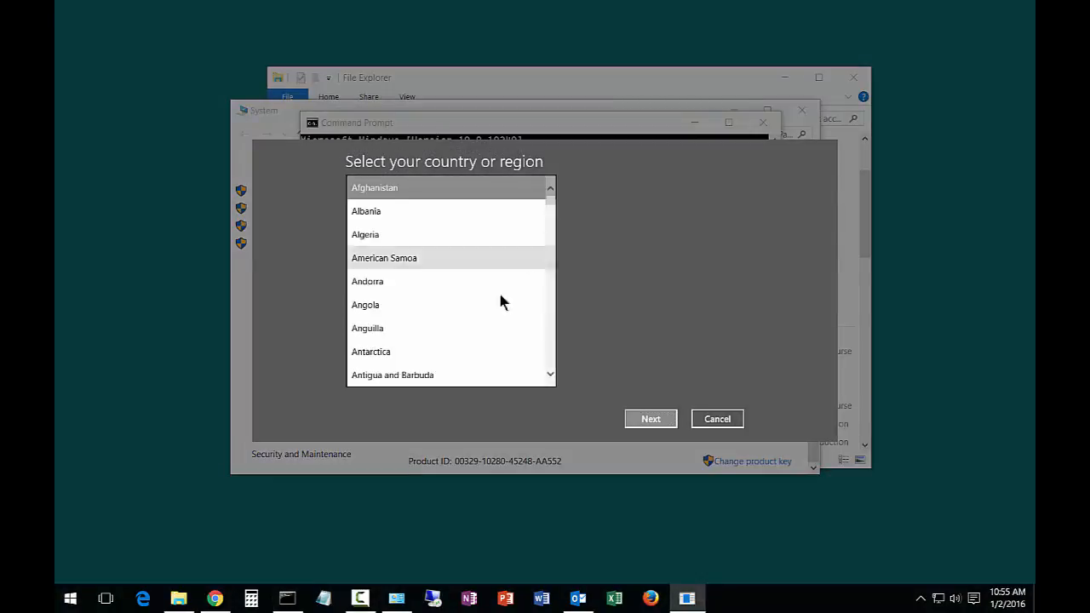
Step: Scroll the country or region list down to United States
scroll(down, 3)
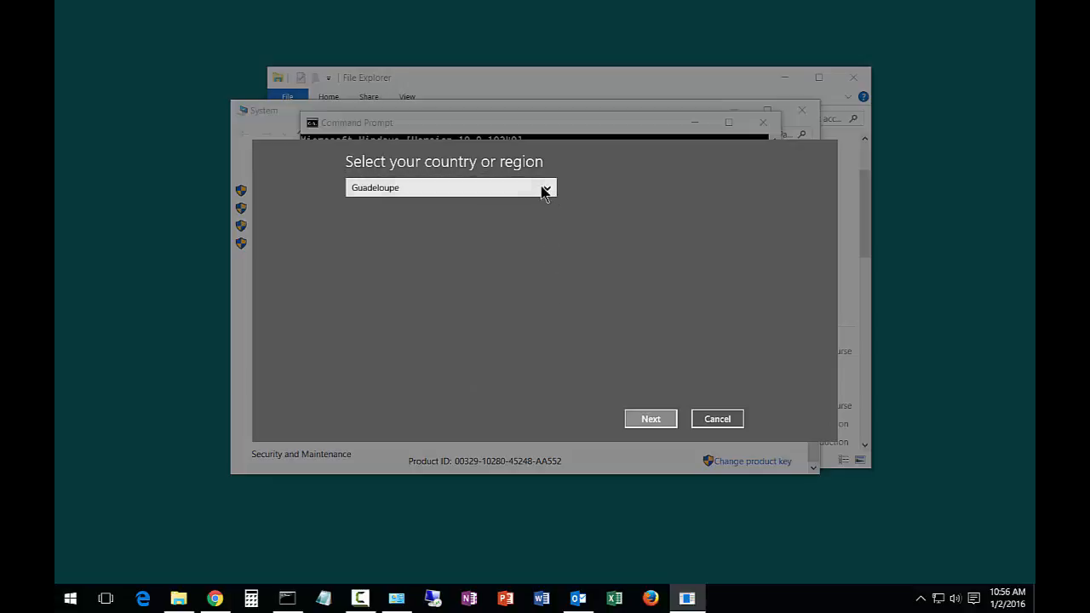
click(545, 188)
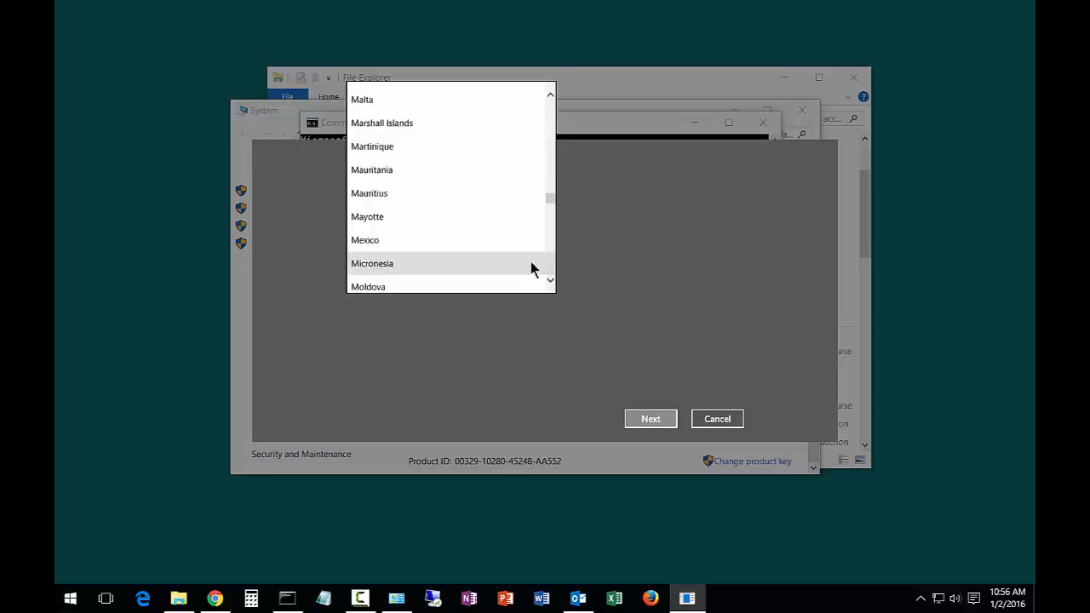
scroll(down, 3)
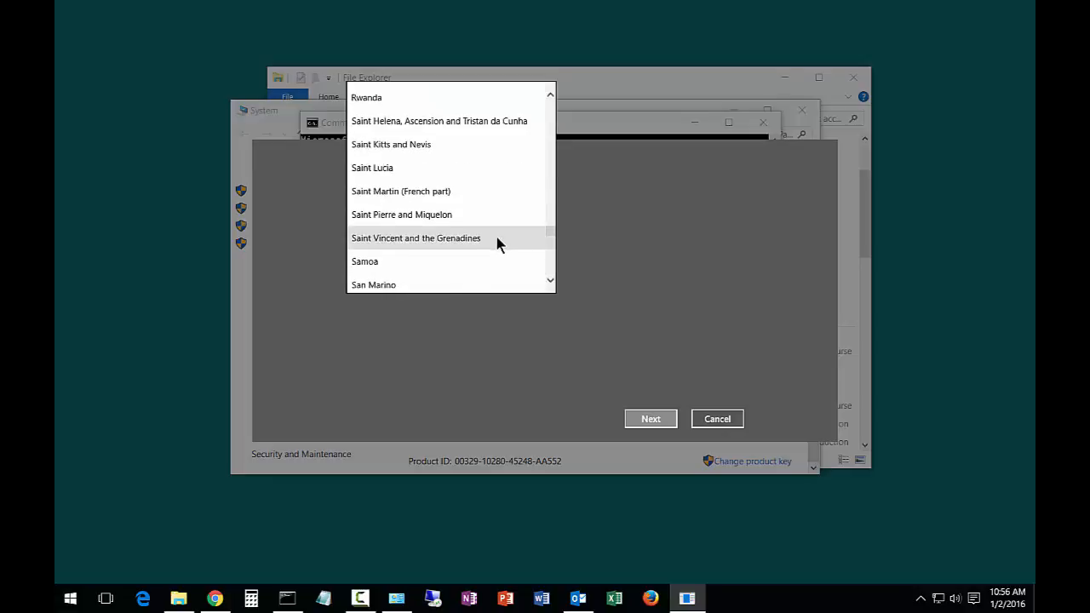
scroll(down, 3)
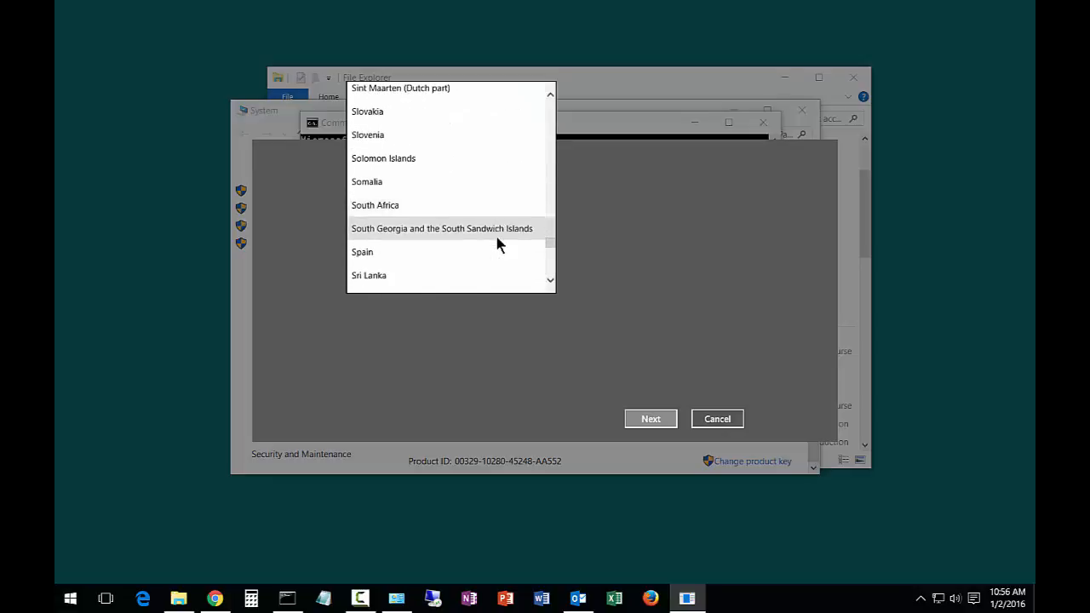
scroll(down, 3)
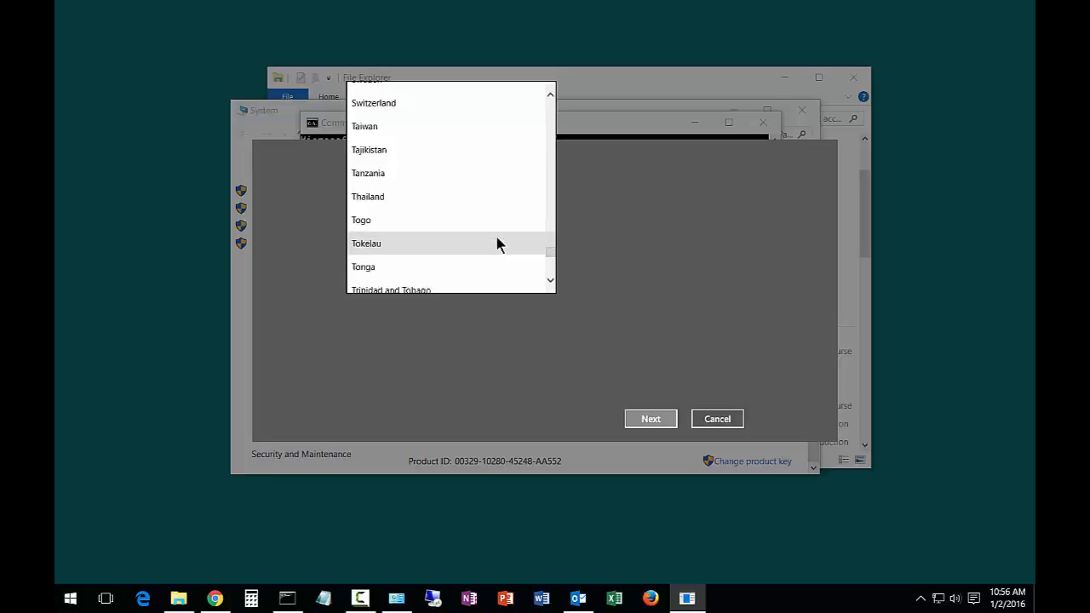
scroll(down, 3)
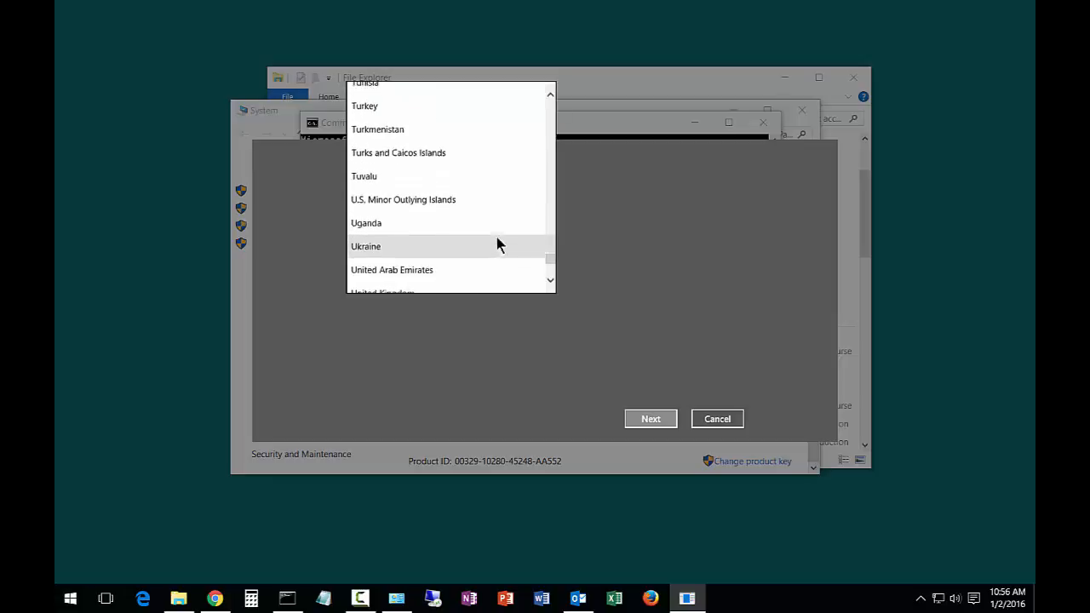
scroll(down, 3)
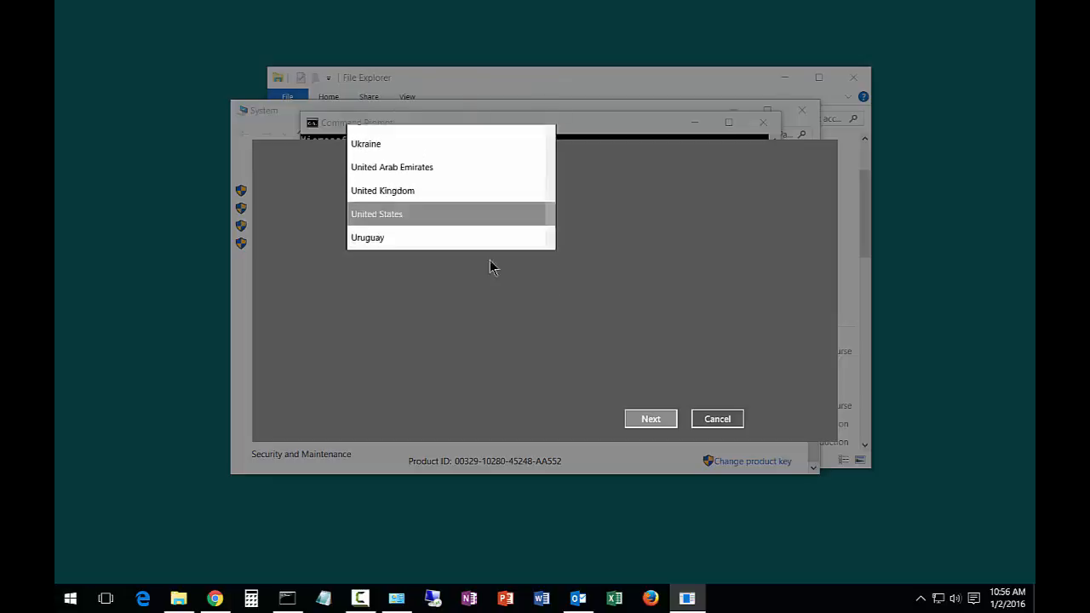
Step: Confirm United States, view the toll-free number and installation ID, then cancel phone activation
click(650, 419)
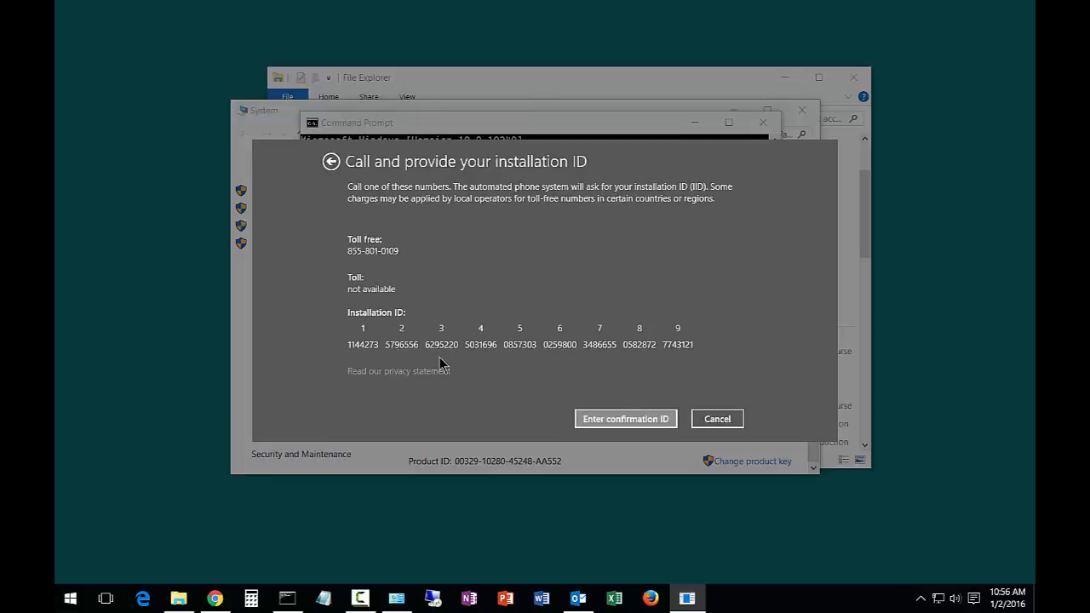
mouse_move(347, 266)
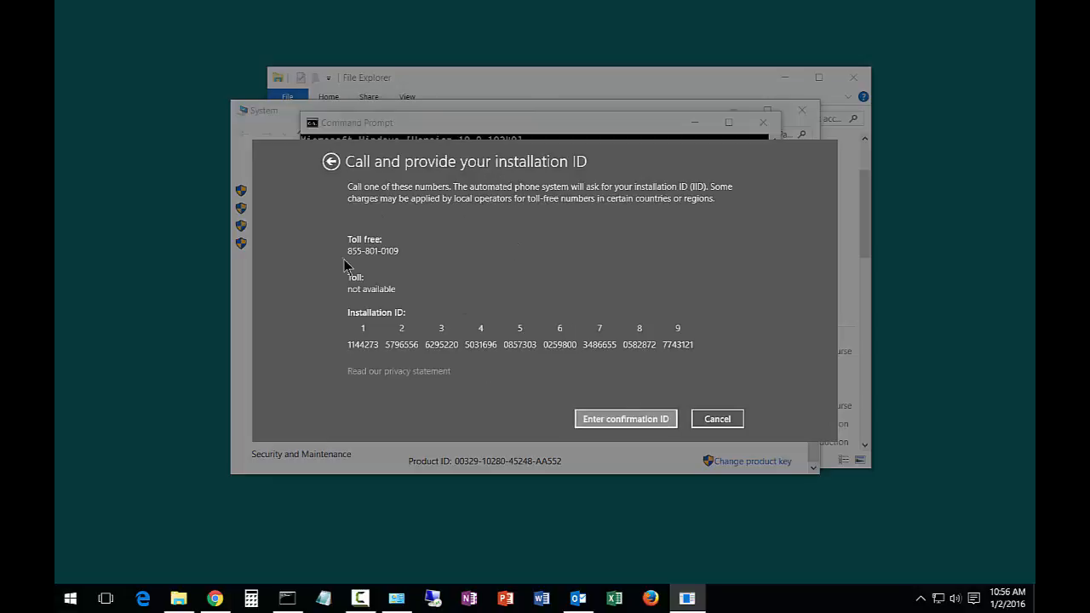
mouse_move(358, 344)
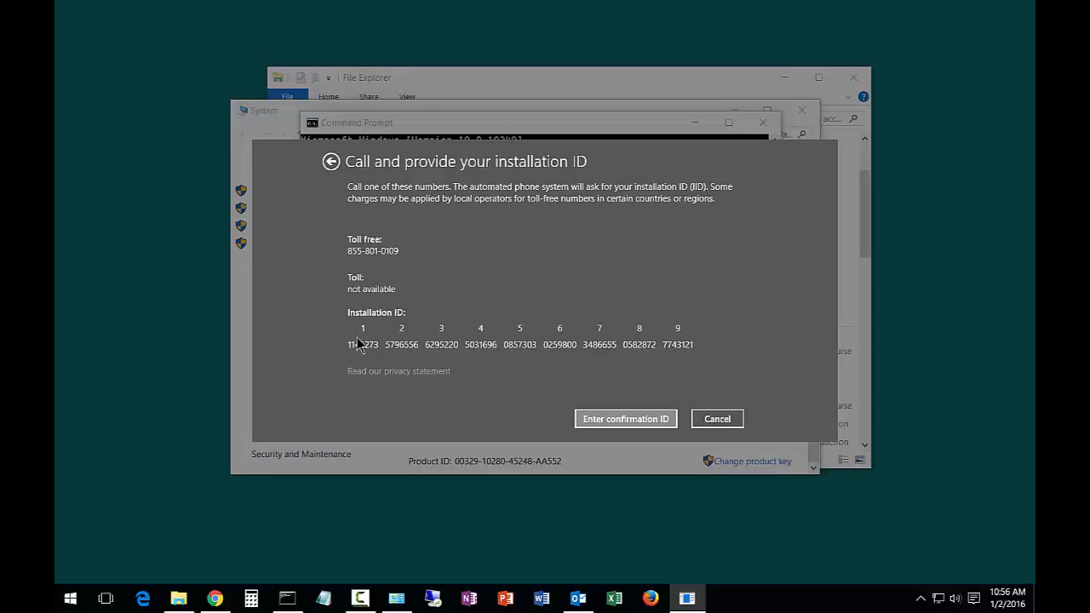
mouse_move(651, 351)
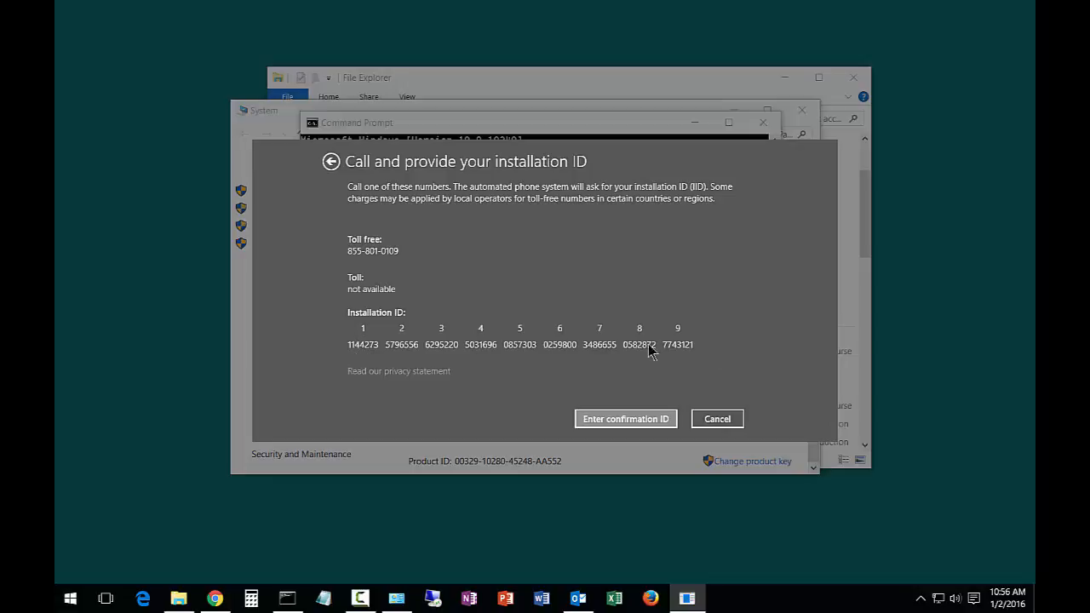
mouse_move(461, 351)
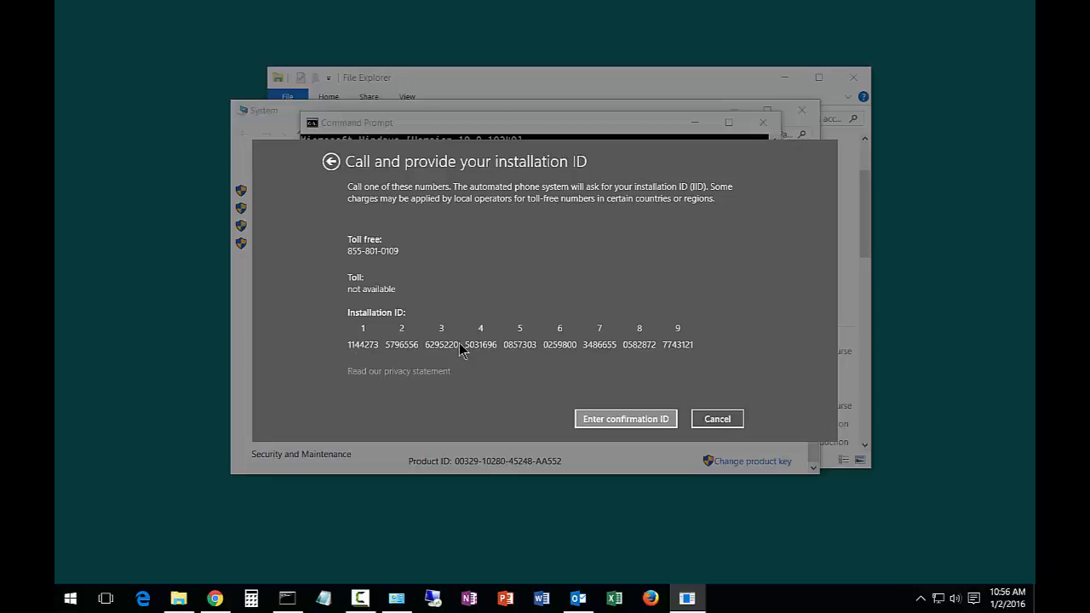
mouse_move(588, 349)
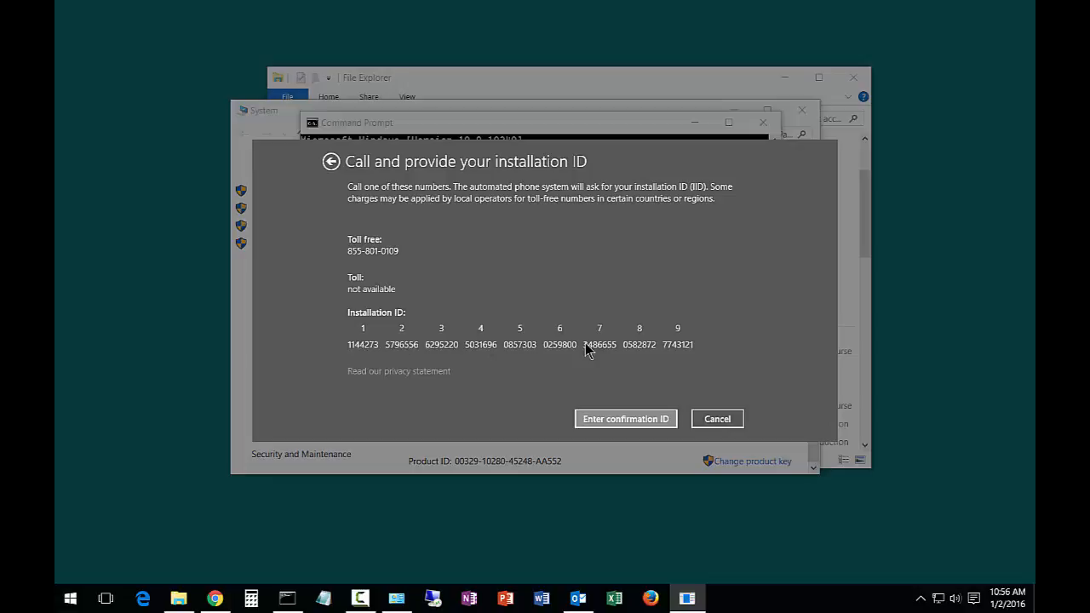
mouse_move(485, 346)
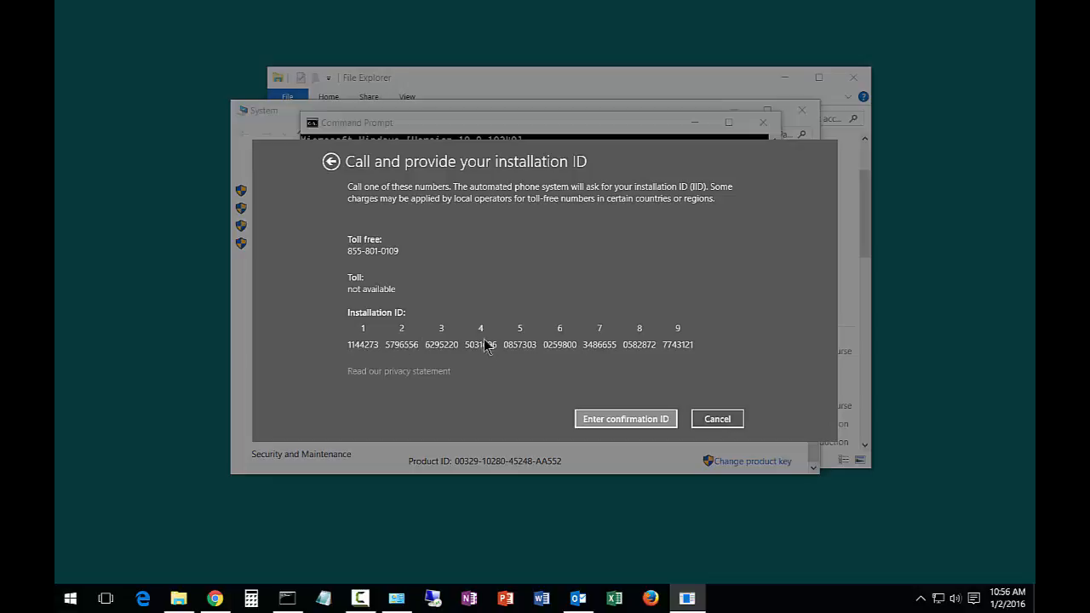
mouse_move(599, 344)
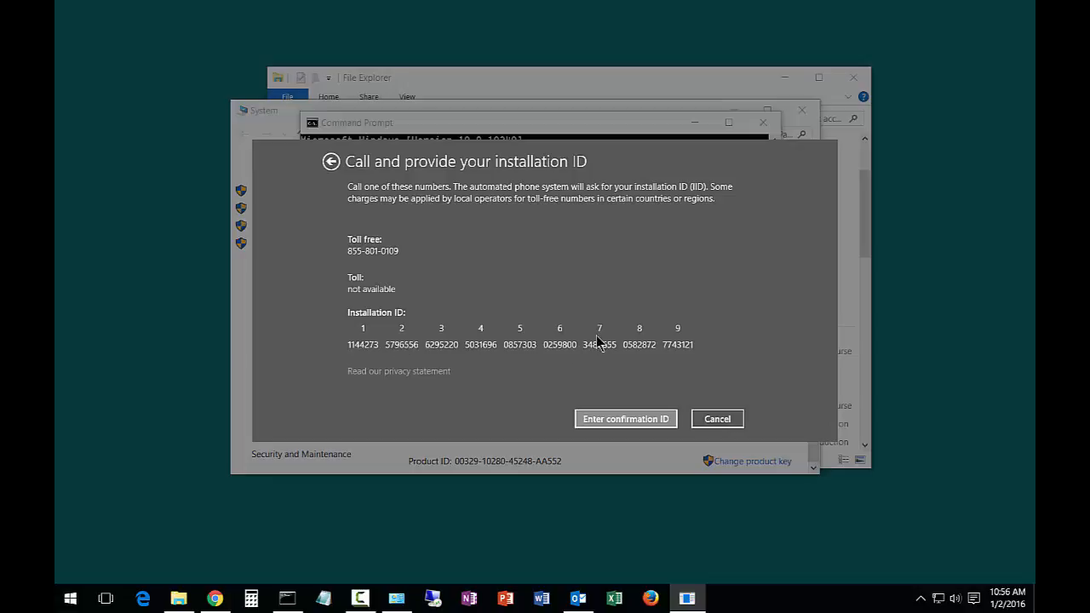
mouse_move(535, 337)
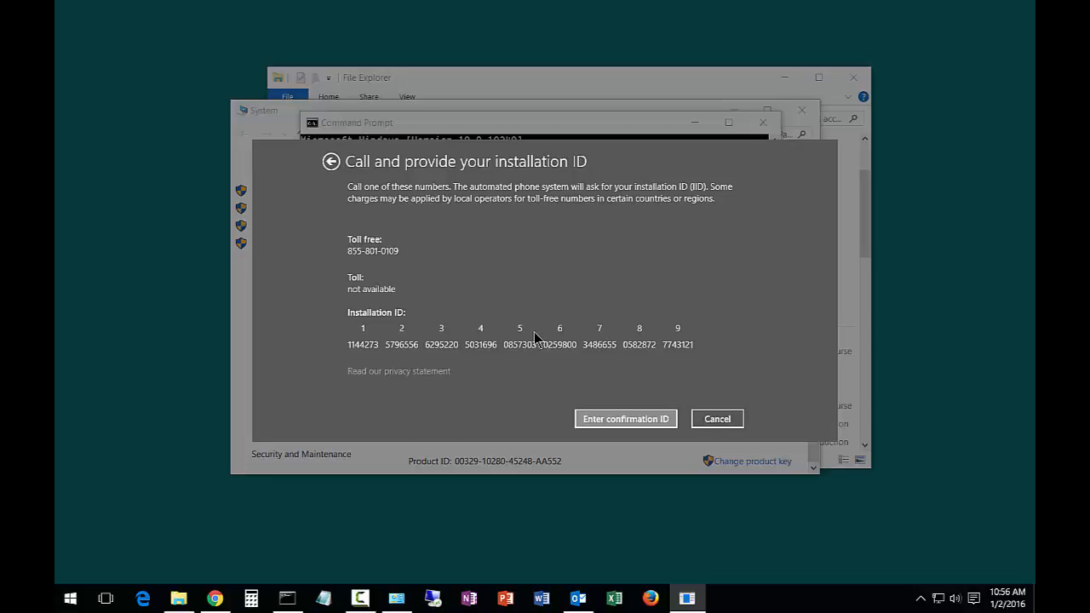
mouse_move(487, 225)
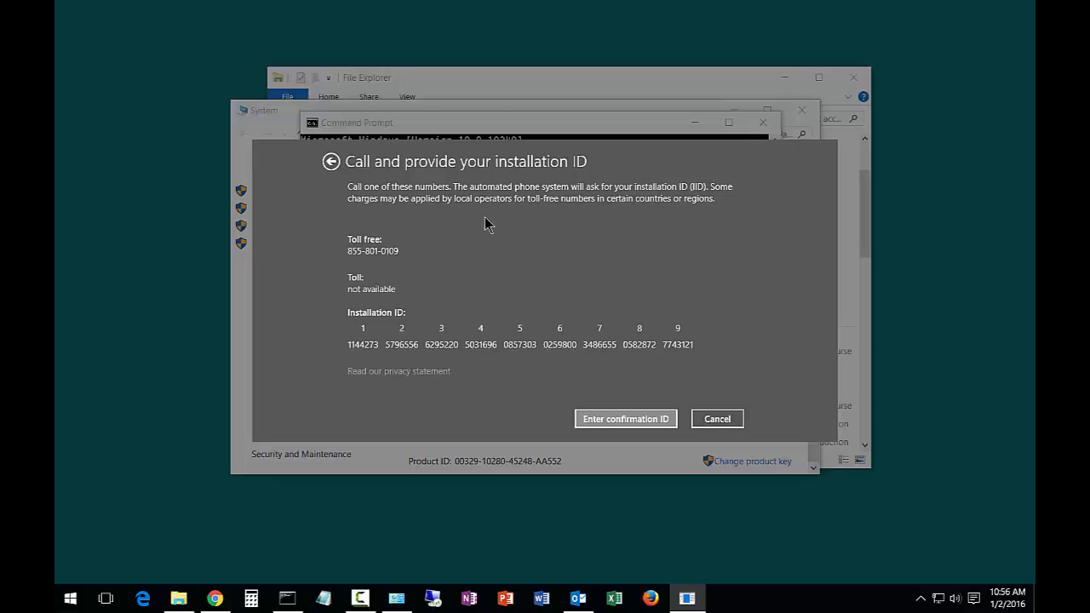
click(715, 419)
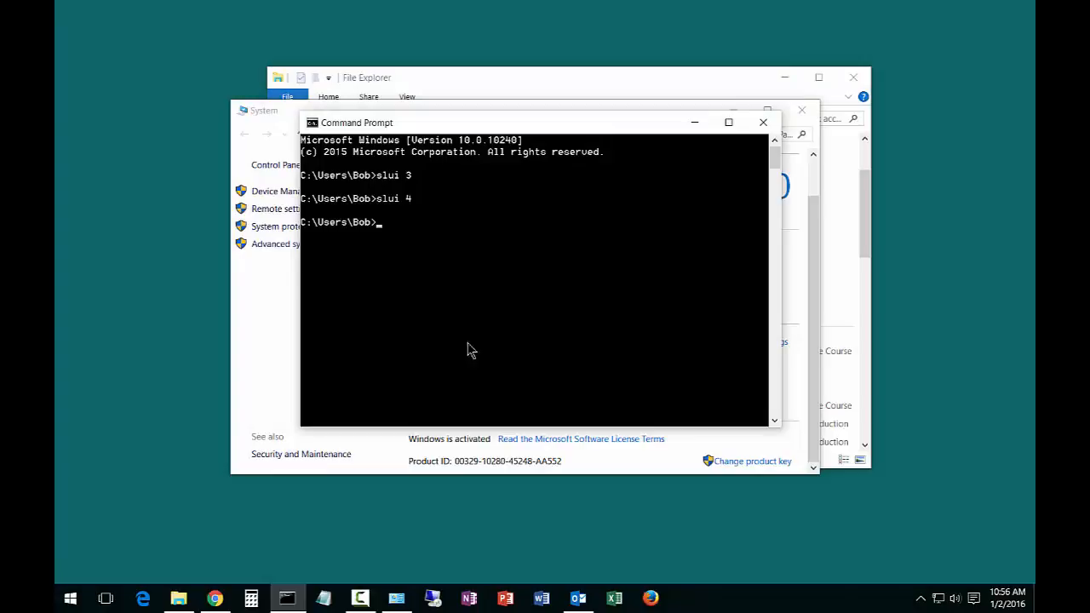